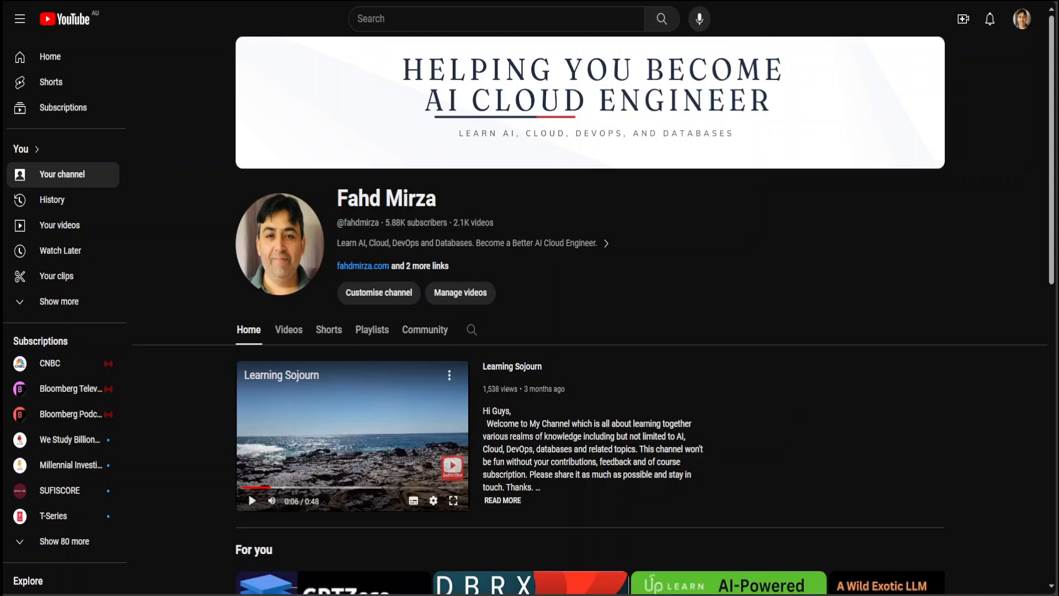
# Scroll to the channel's Videos row and open 'LLM Agent Operating System'
pyautogui.scroll(-3)
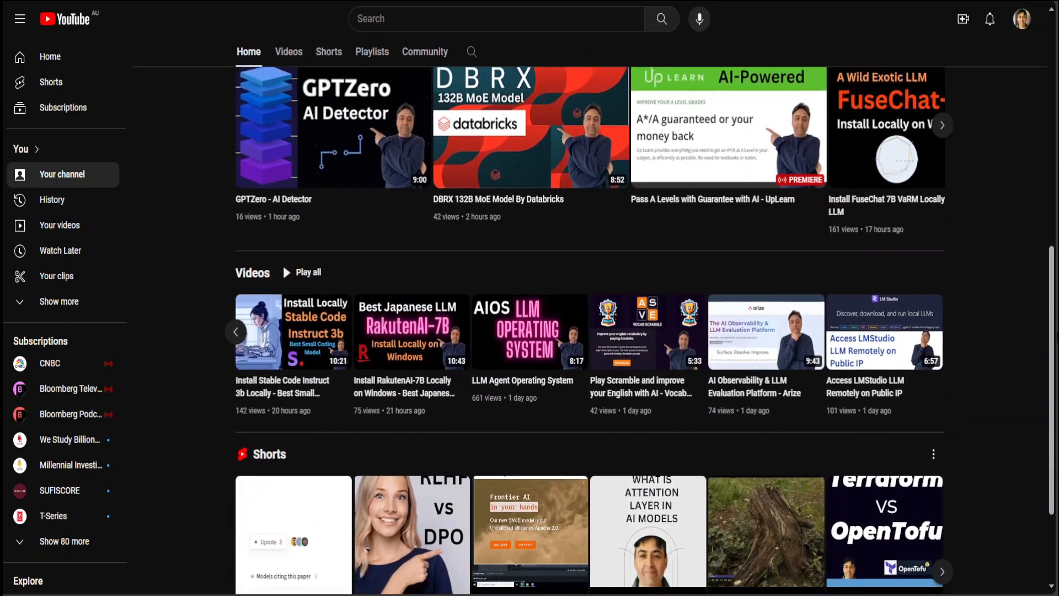
pyautogui.scroll(-3)
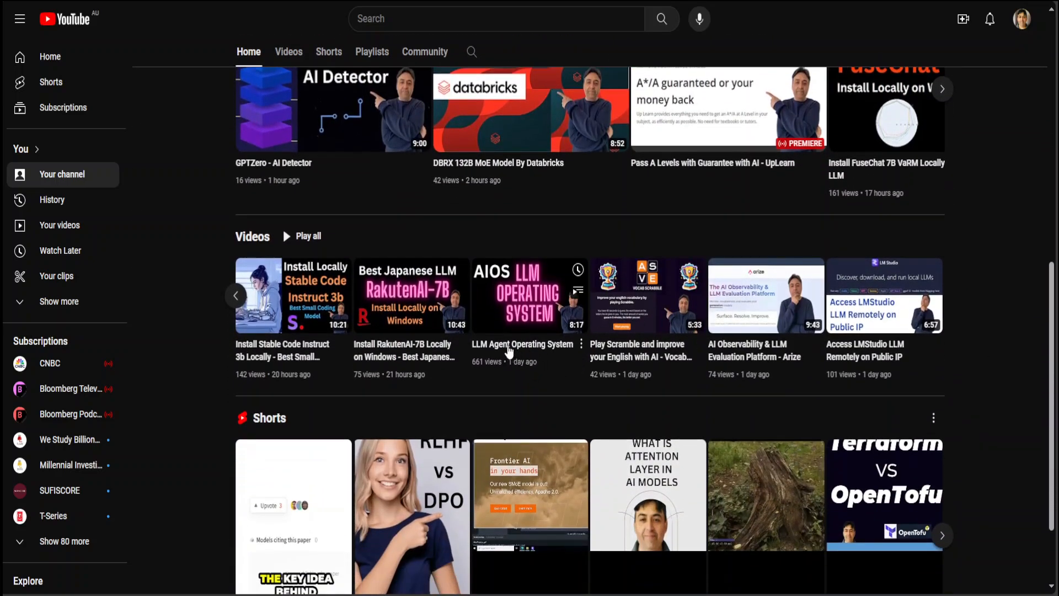
pyautogui.click(529, 295)
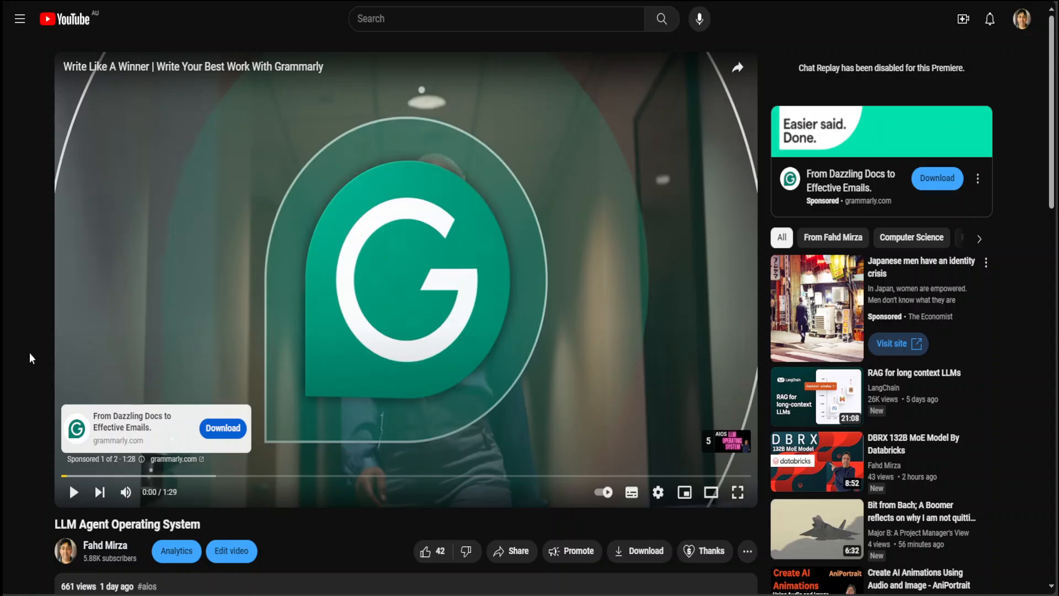
# Scroll the AIOS repository README to its description and Architecture of AIOS diagram
pyautogui.scroll(-3)
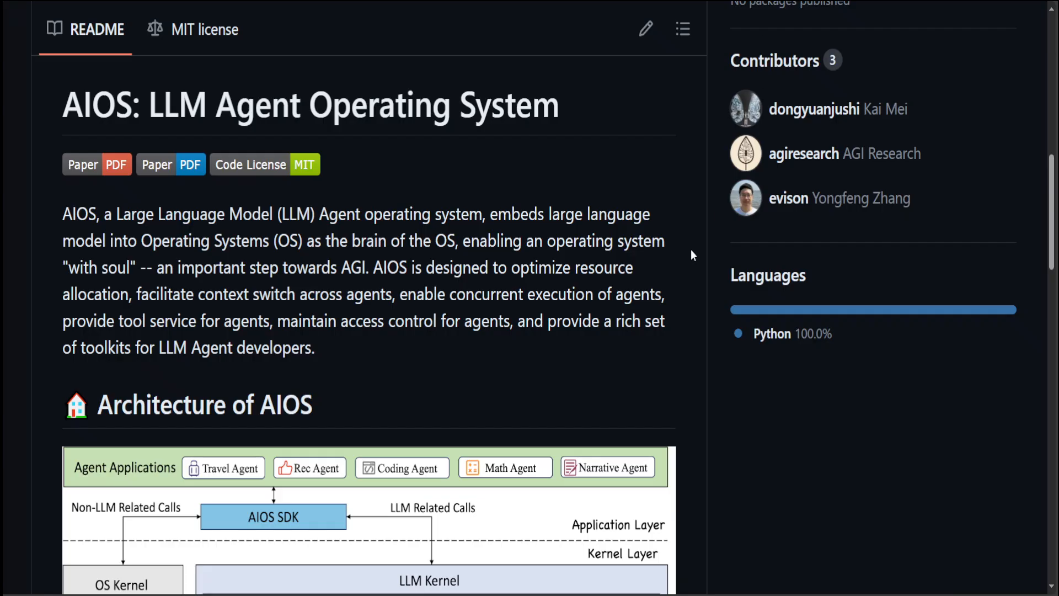
pyautogui.moveTo(30, 292)
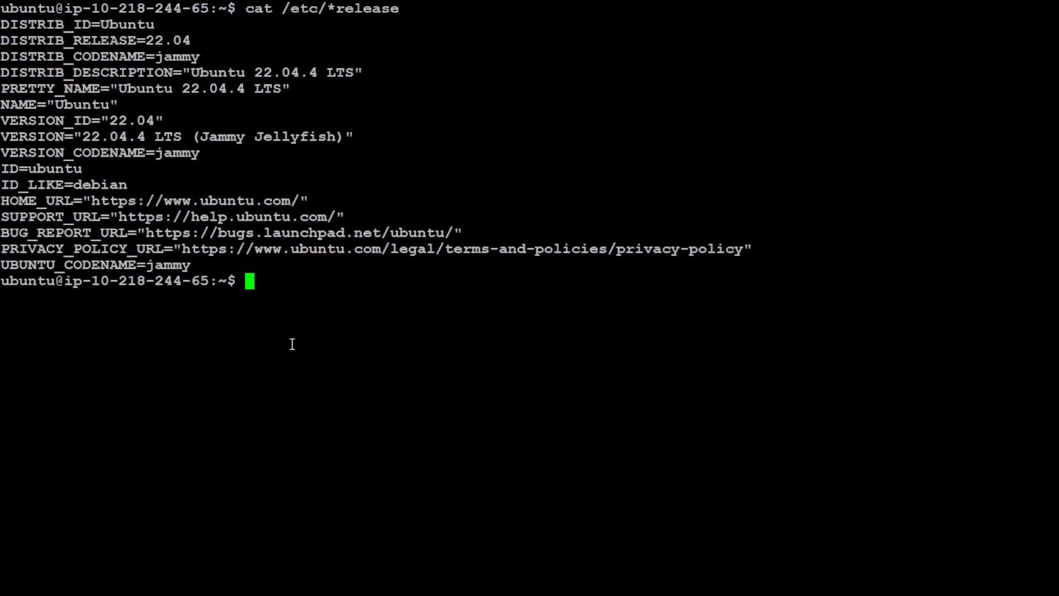
# Clear the terminal after the Ubuntu 22.04 check and start typing 'git clone'
pyautogui.write('clear')
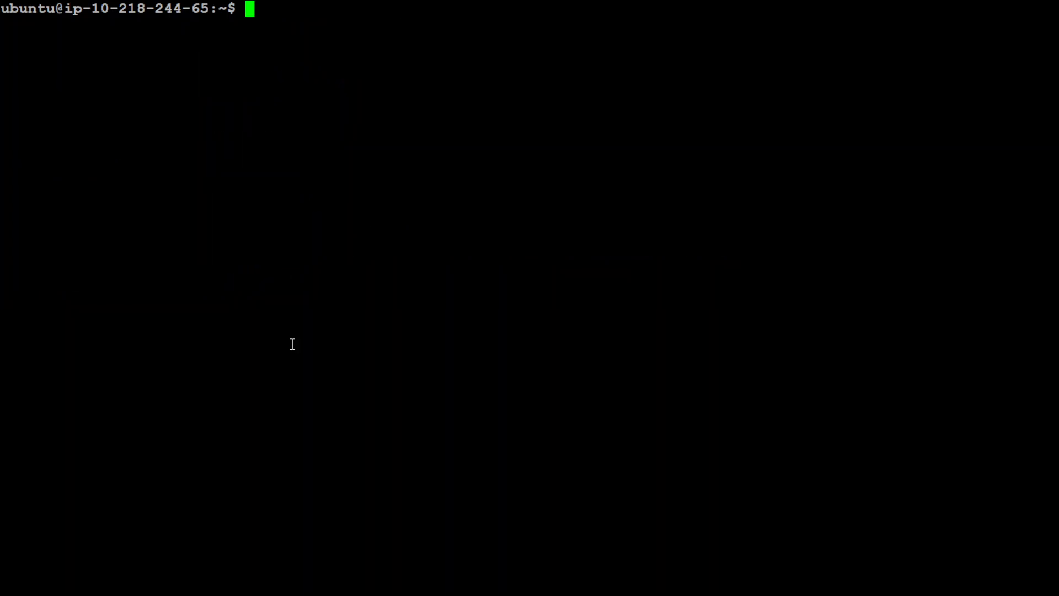
pyautogui.write('git clone')
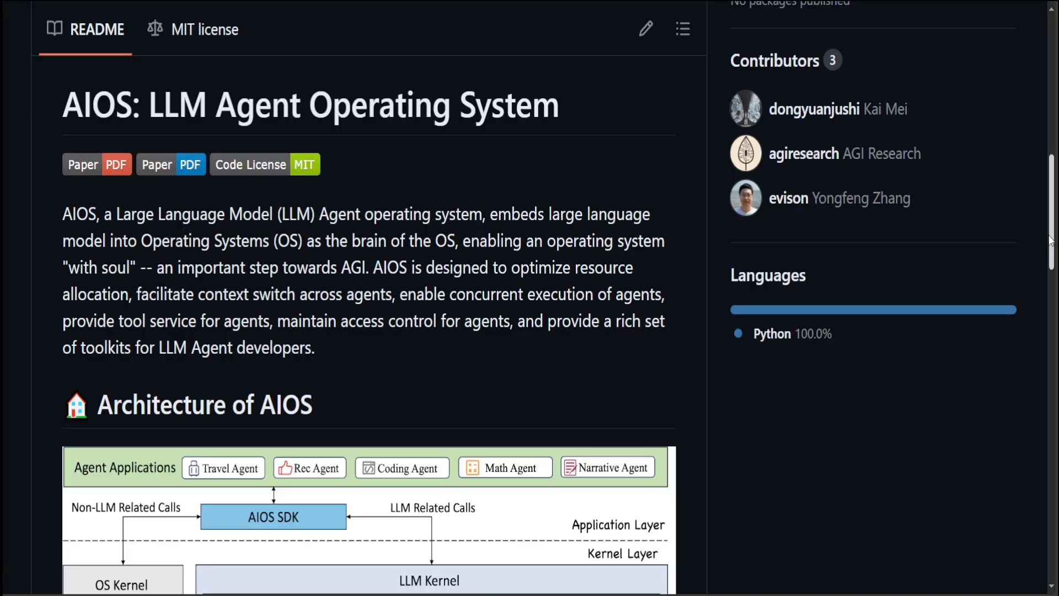
# Copy the AIOS repository's HTTPS clone URL from the Code menu
pyautogui.click(650, 183)
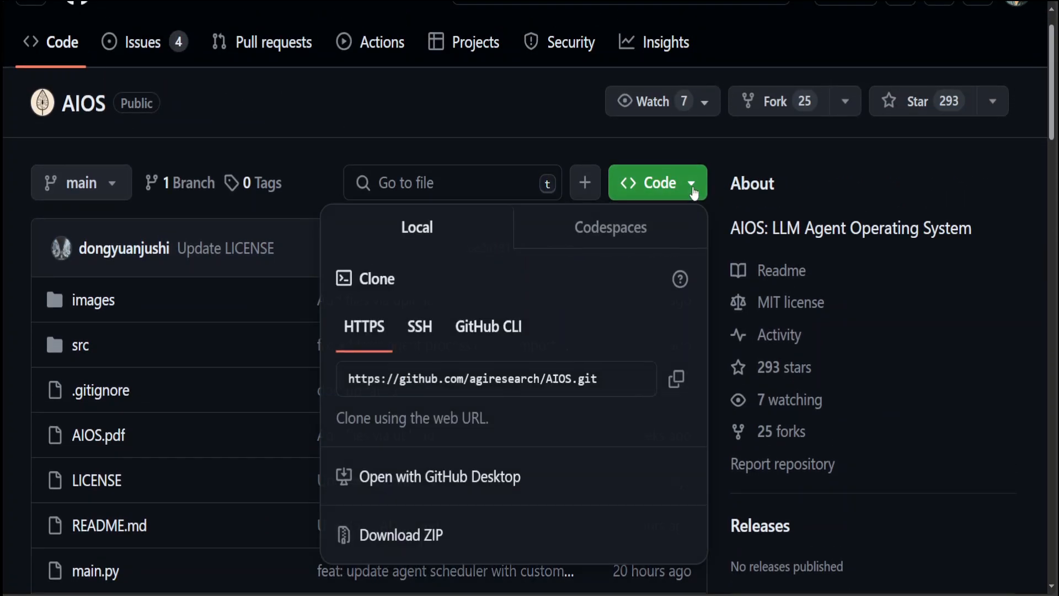
pyautogui.click(677, 379)
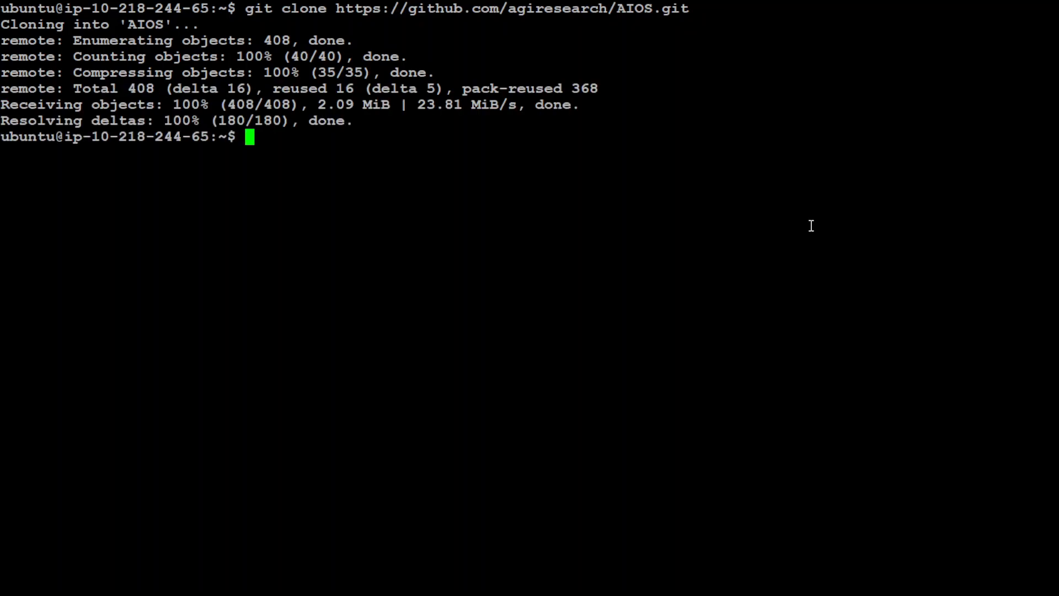
# Enter the AIOS folder, list its files, and install requirements.txt with pip
pyautogui.write('cd AIOS/')
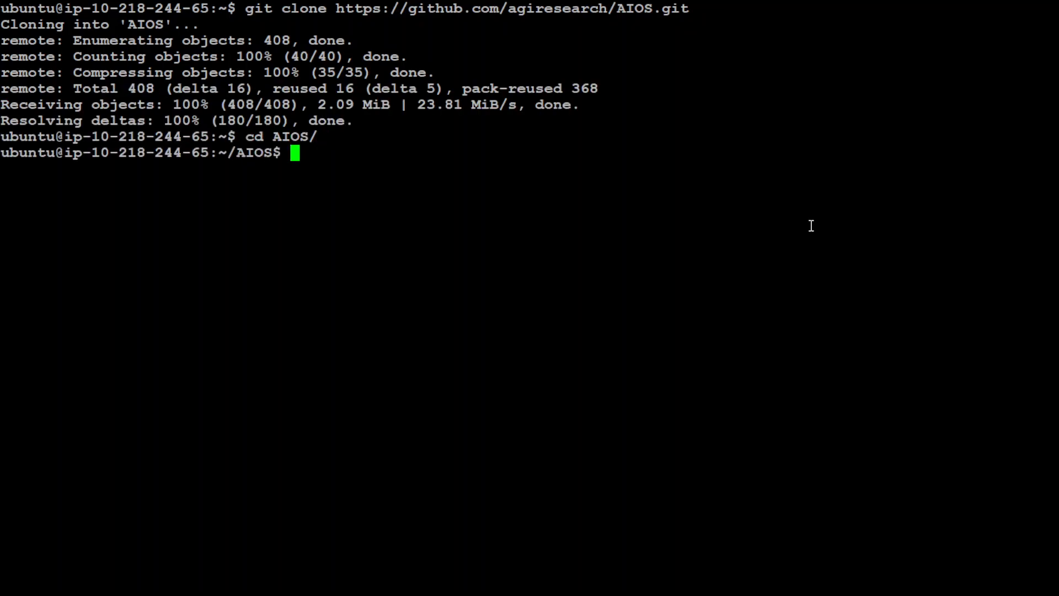
pyautogui.write('ls -ltr')
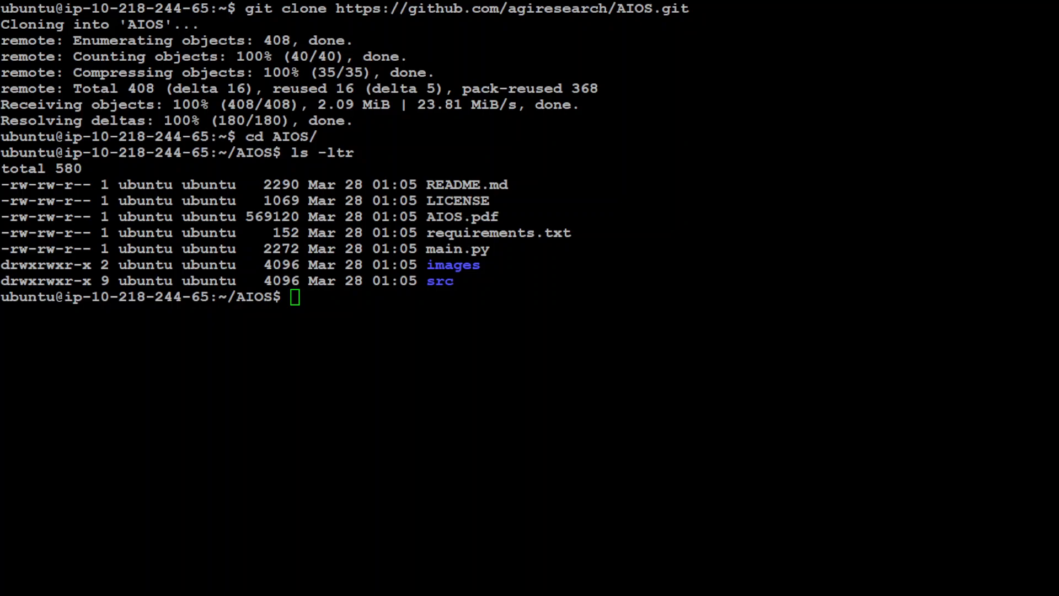
pyautogui.write('pip install -r requirements.txt')
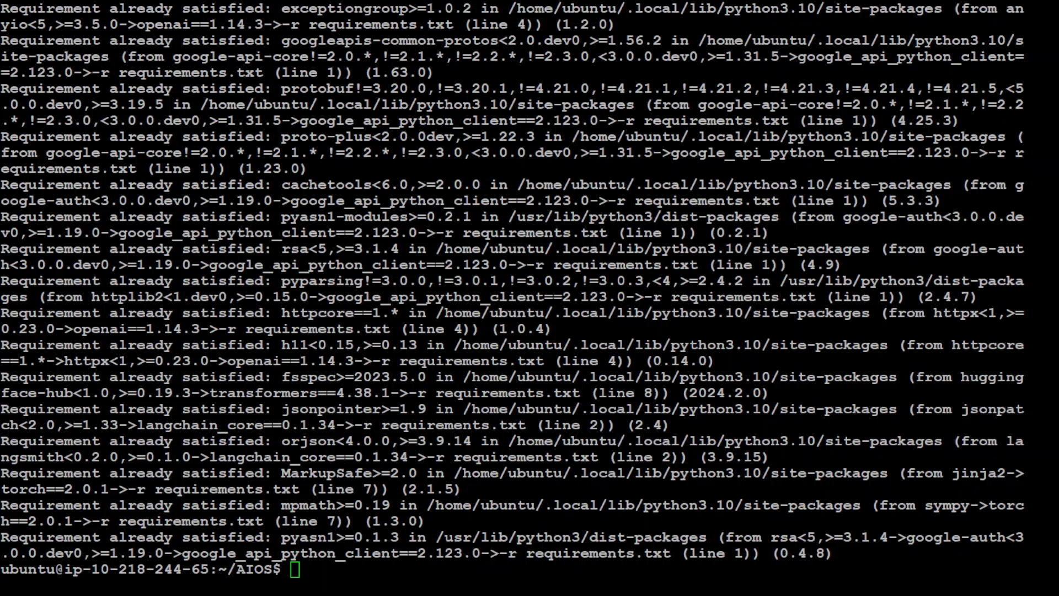
pyautogui.write('clear')
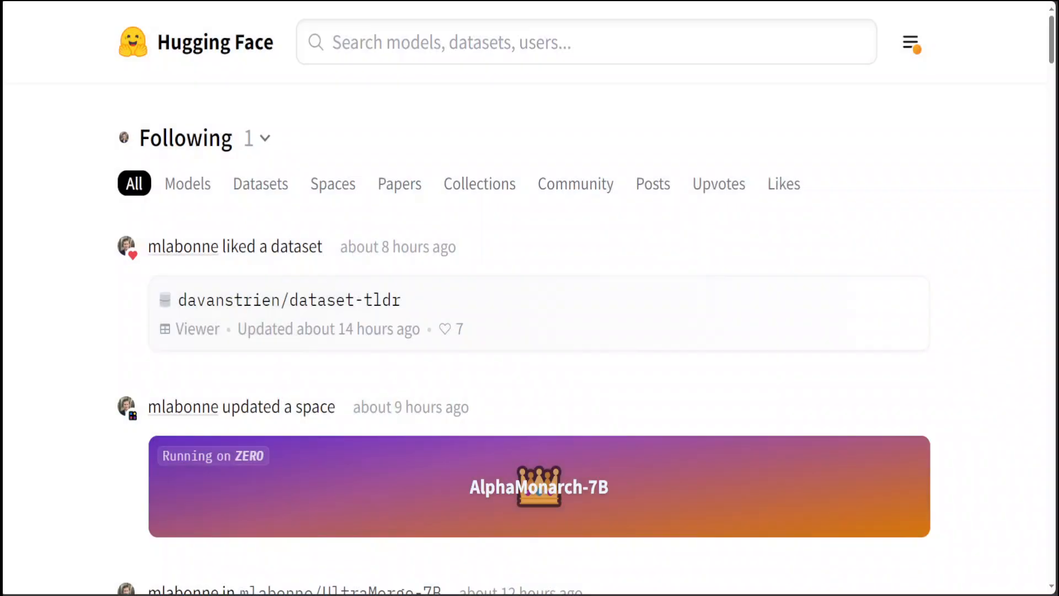
pyautogui.click(911, 42)
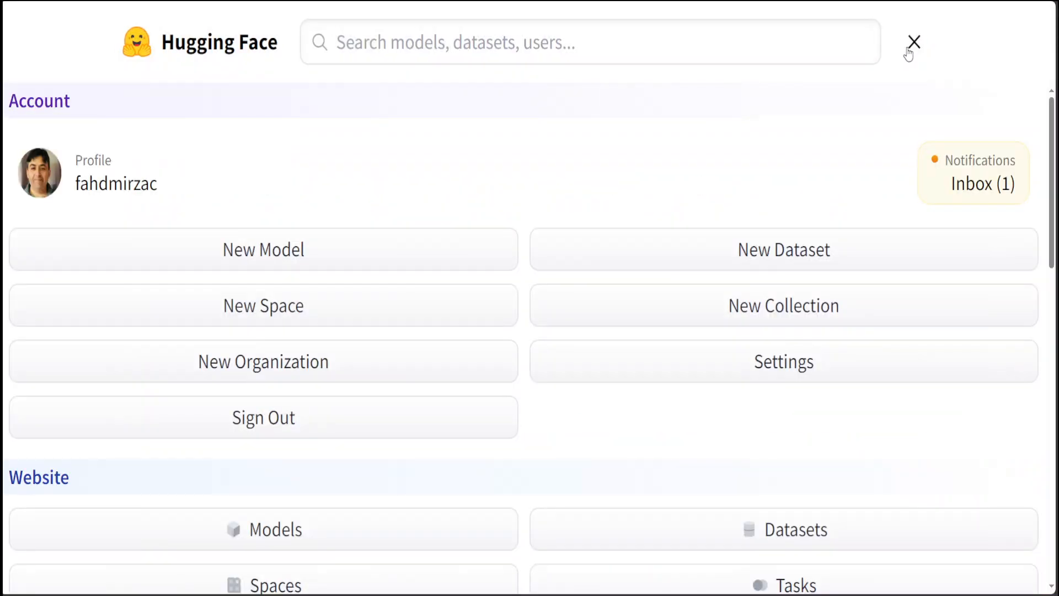
pyautogui.moveTo(776, 369)
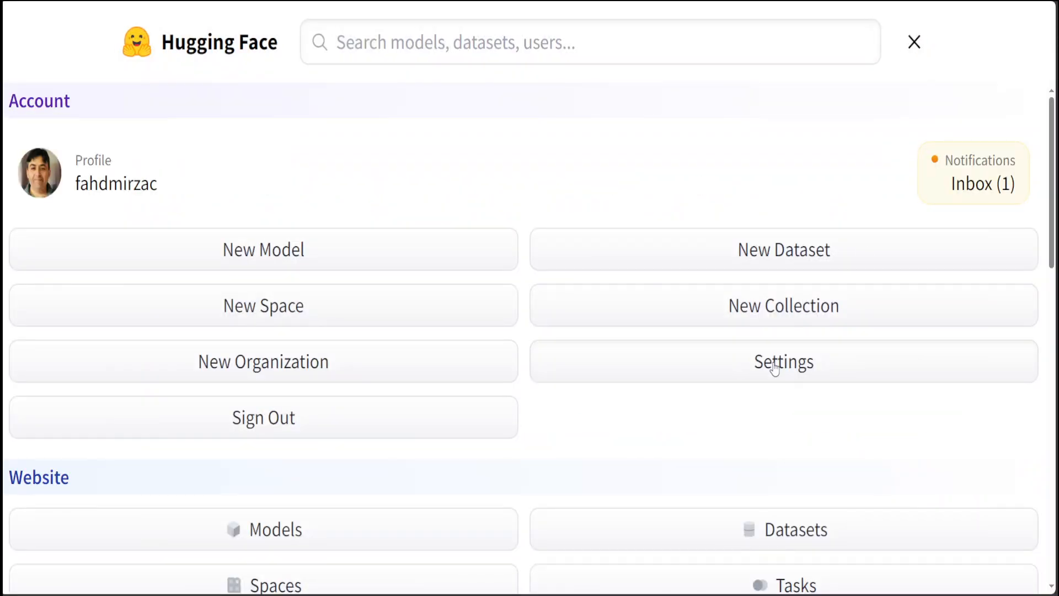
pyautogui.click(783, 360)
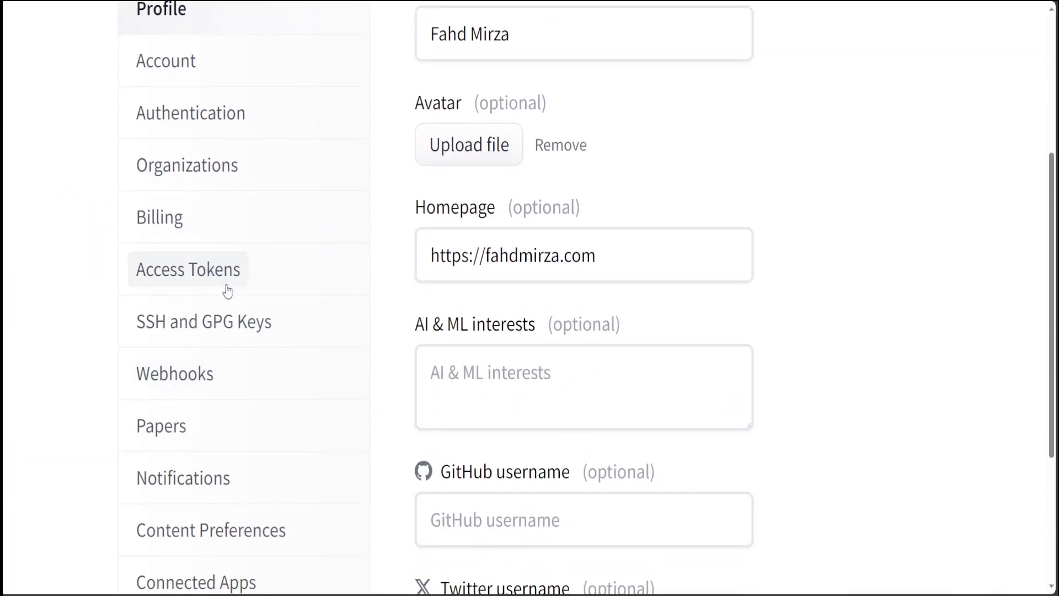
pyautogui.click(189, 269)
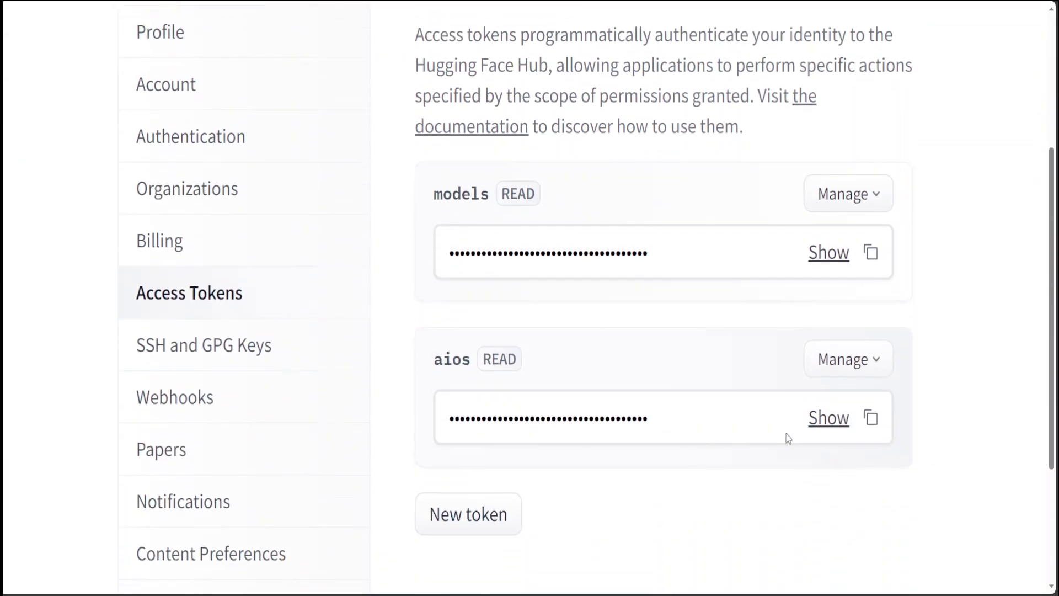
pyautogui.scroll(-3)
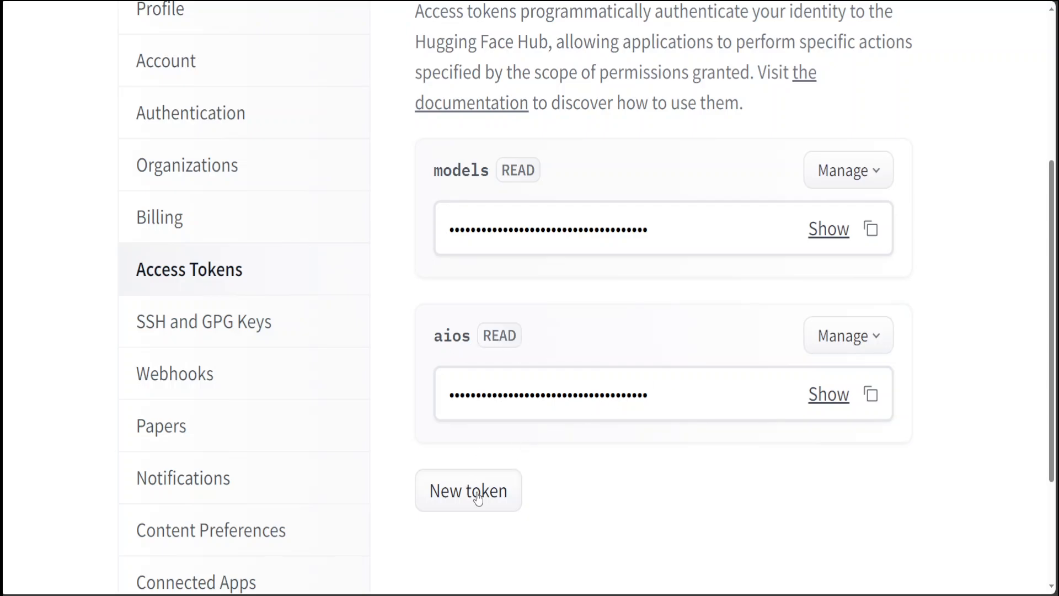
pyautogui.click(468, 491)
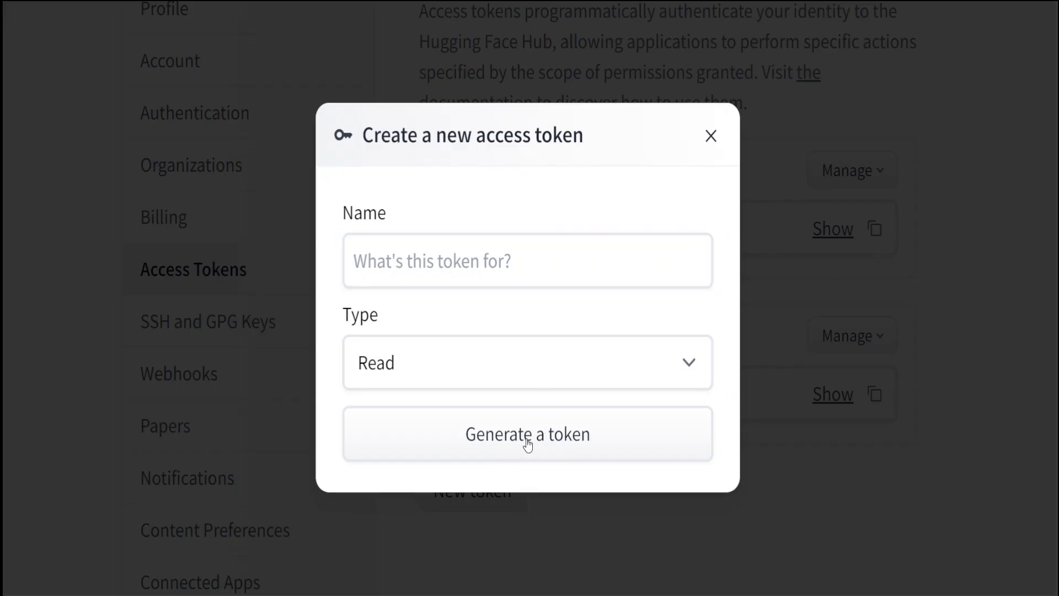
pyautogui.click(528, 434)
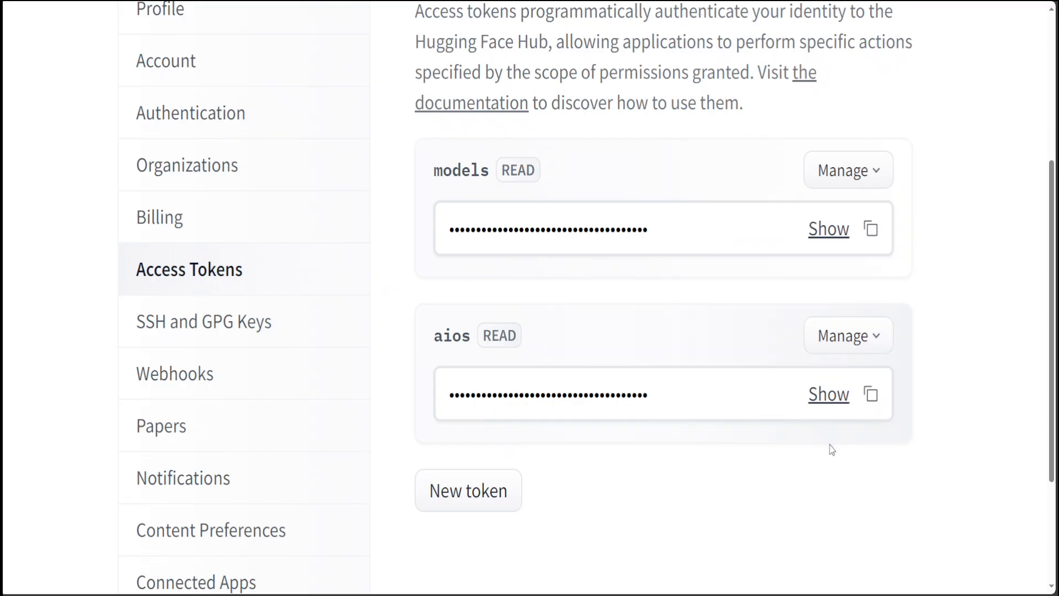
pyautogui.moveTo(638, 457)
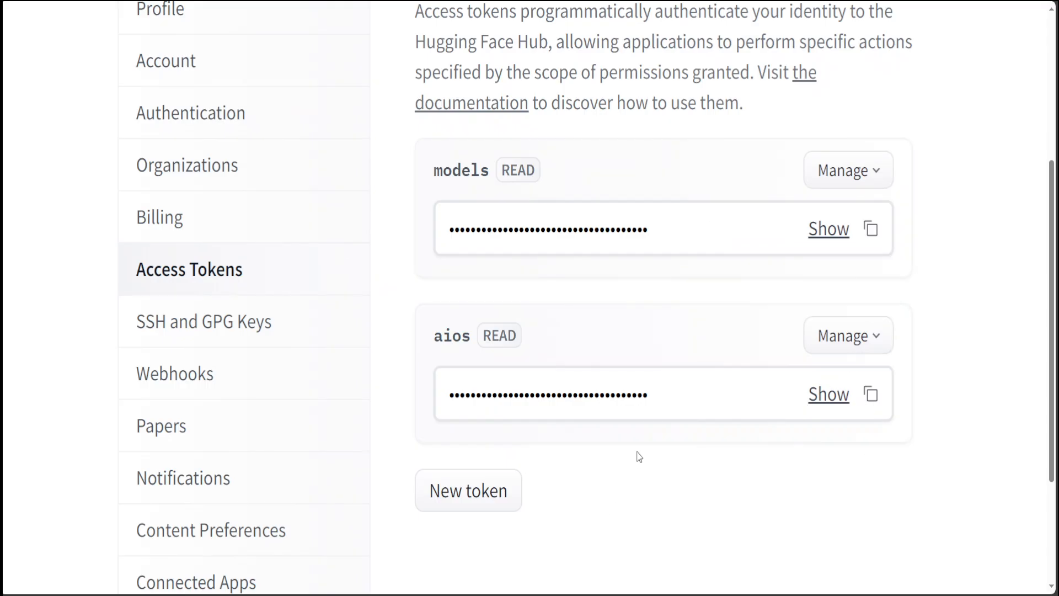
pyautogui.moveTo(567, 499)
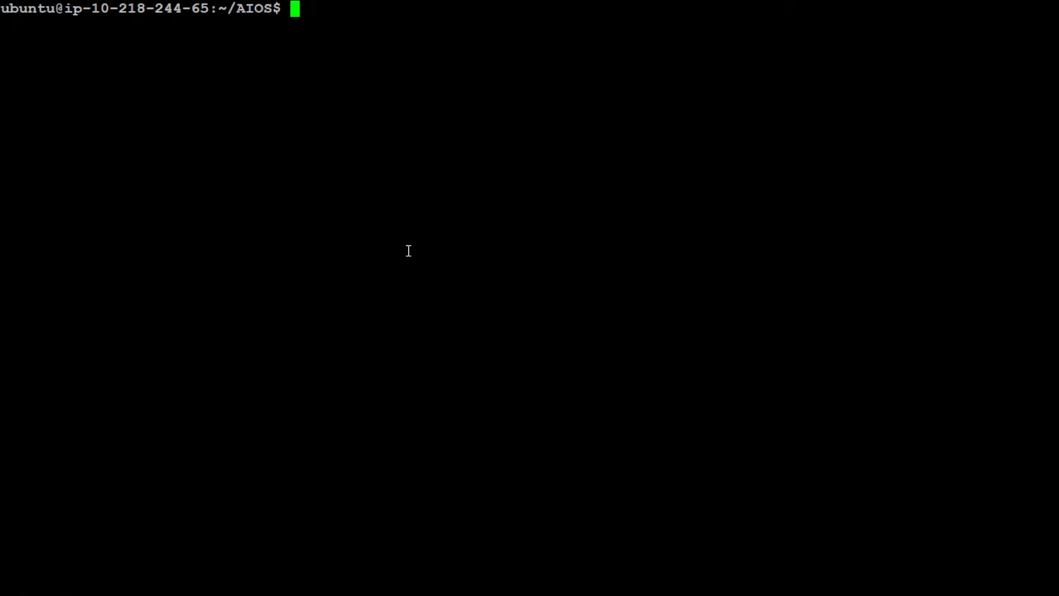
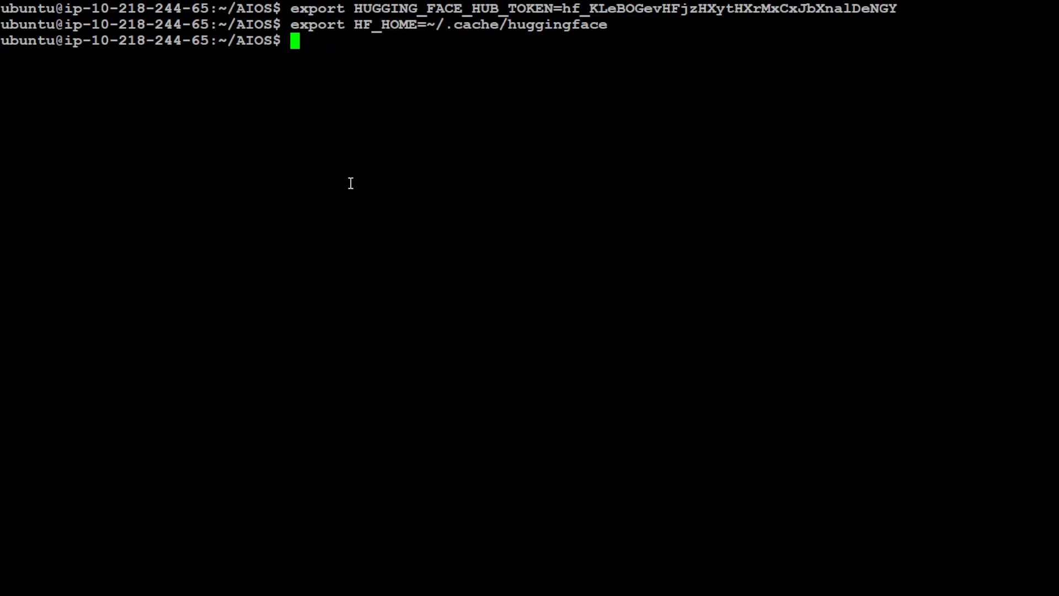
# Type the main.py command for gemma-2b-it with 24GB GPU memory and cuda:0
pyautogui.write('python3 main.py --llm_name gemma-2b-it --max_gpu_memory \'{"0": "24GB"}\' --eval_device "cuda:0" --max_new_tokens 256')
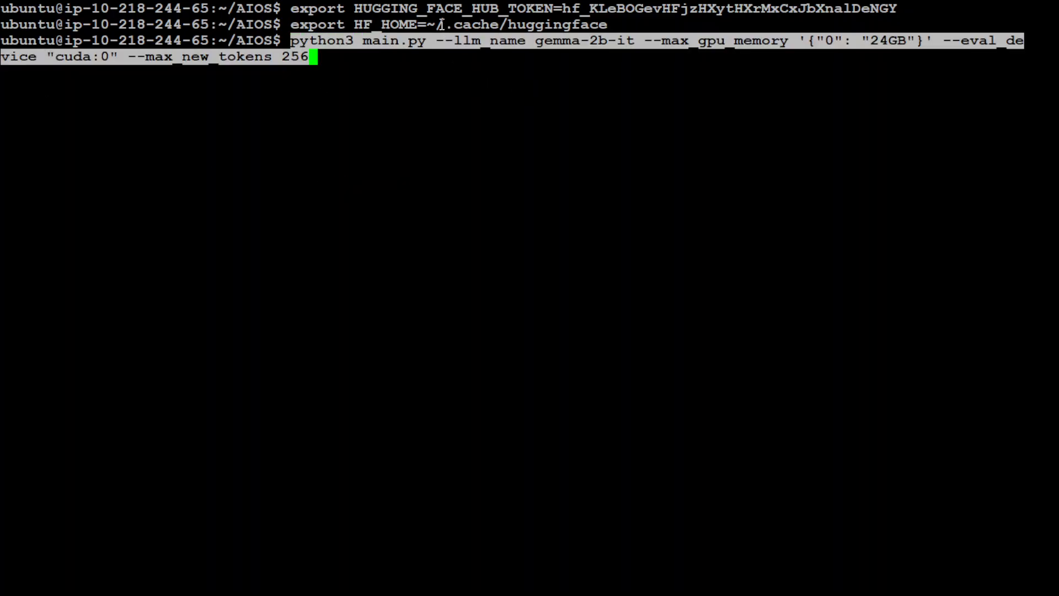
pyautogui.moveTo(593, 58)
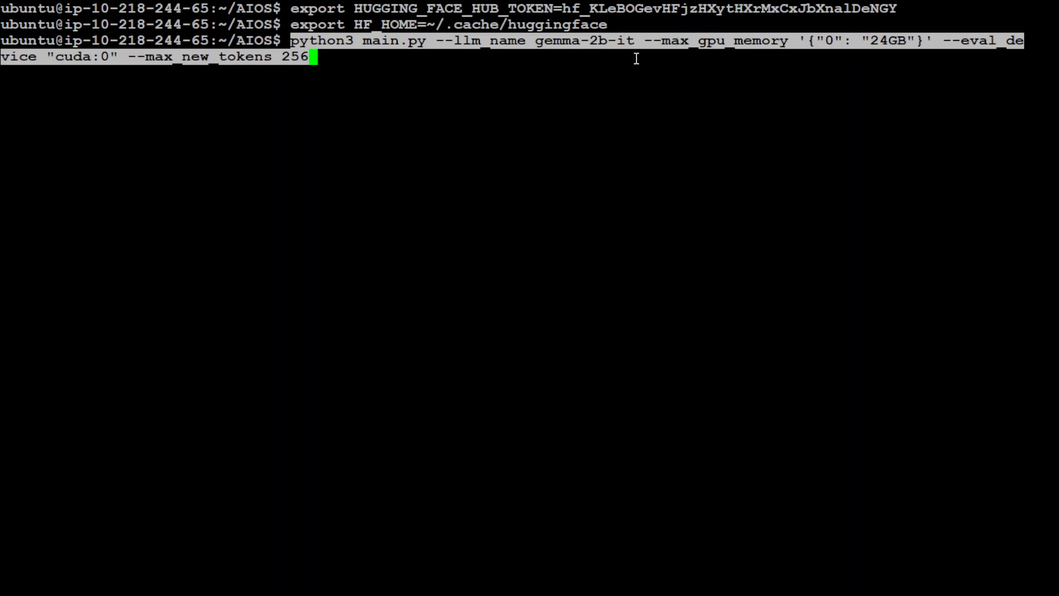
pyautogui.moveTo(800, 55)
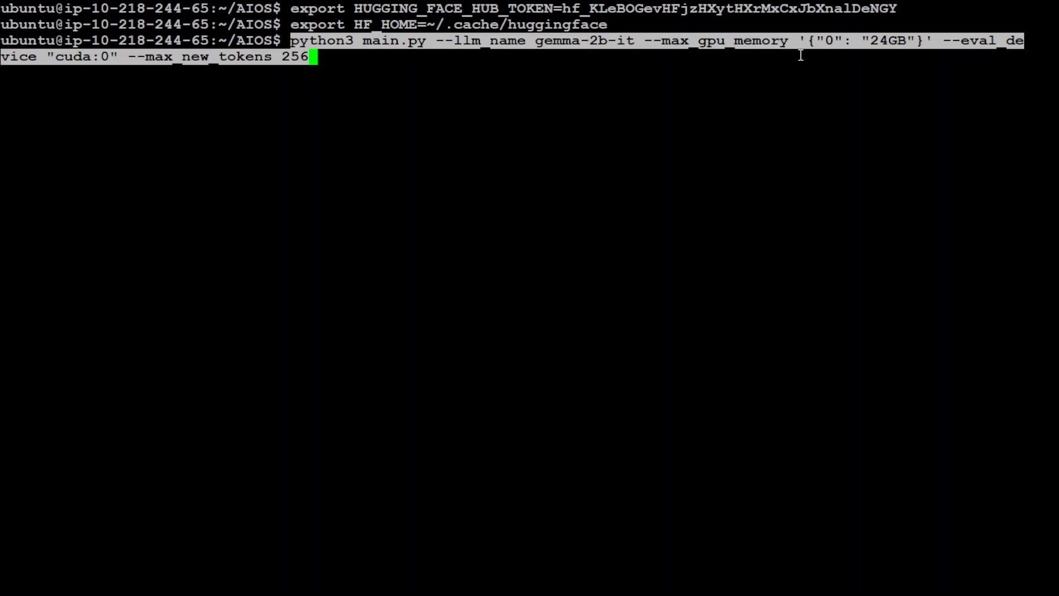
pyautogui.moveTo(830, 52)
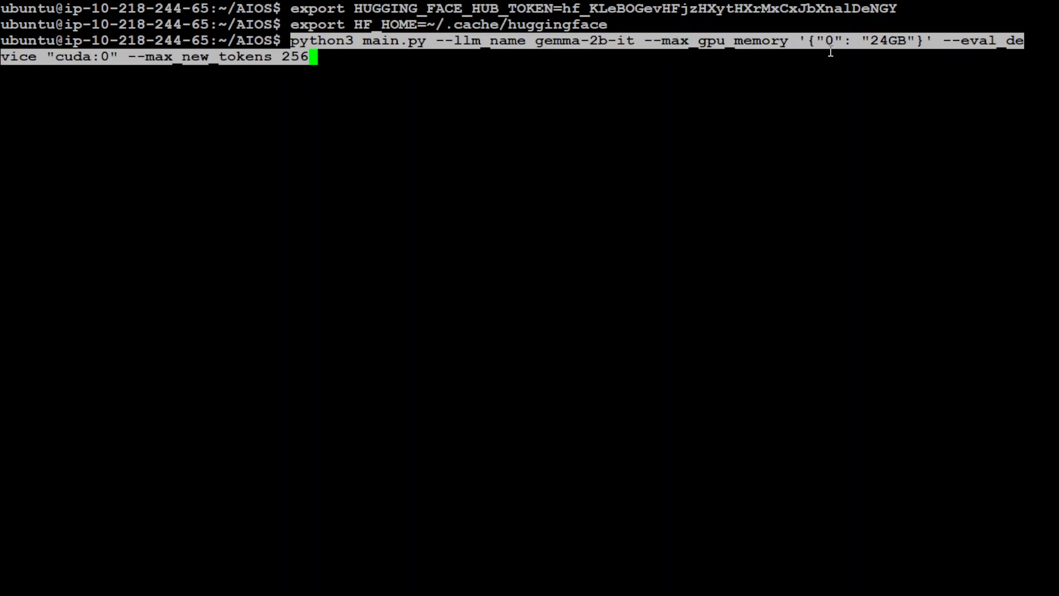
pyautogui.moveTo(788, 112)
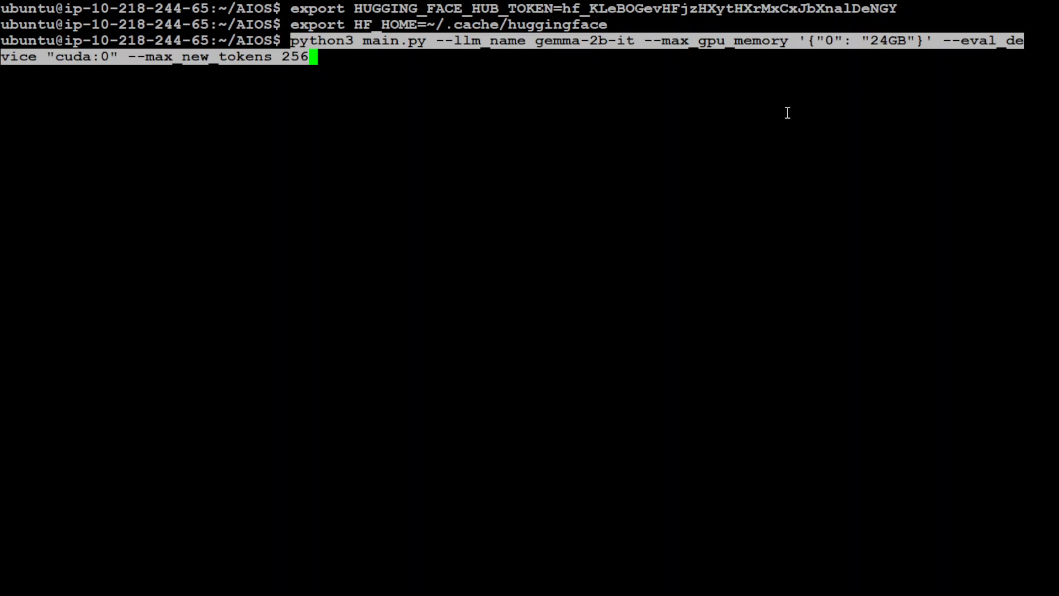
pyautogui.moveTo(783, 109)
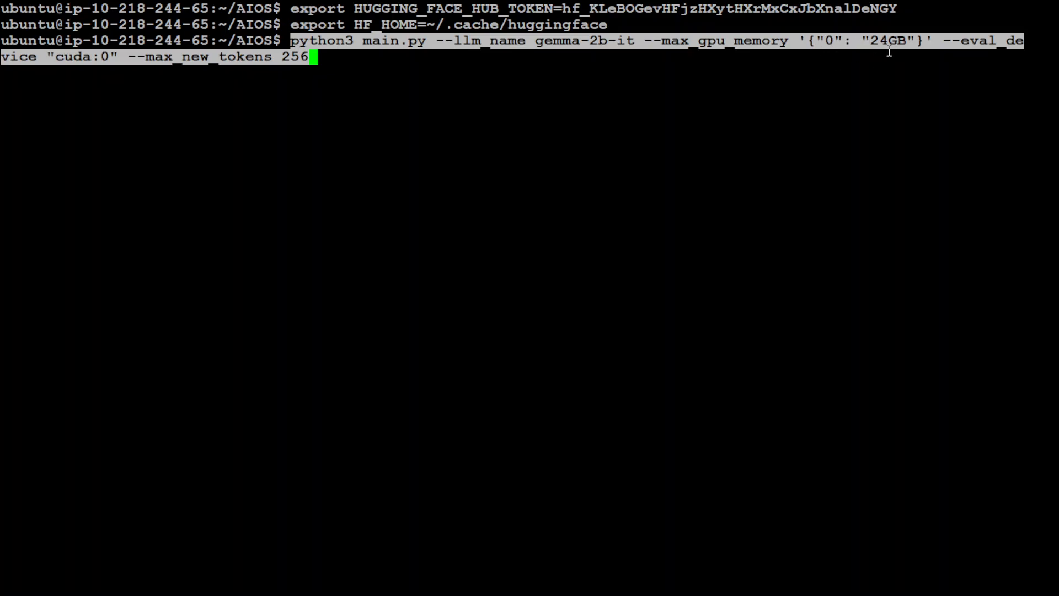
pyautogui.moveTo(894, 60)
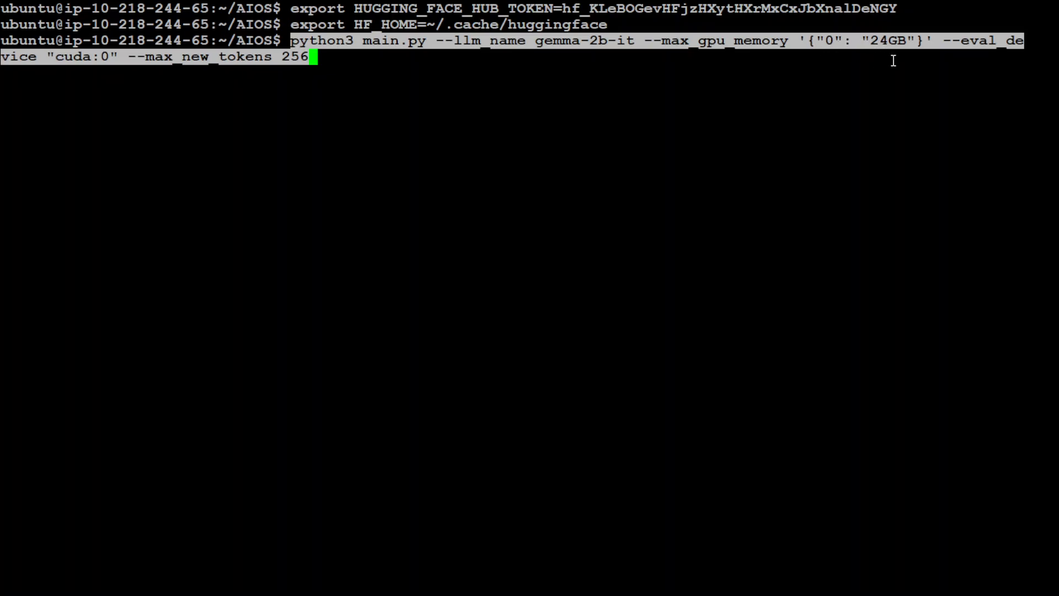
pyautogui.moveTo(881, 39)
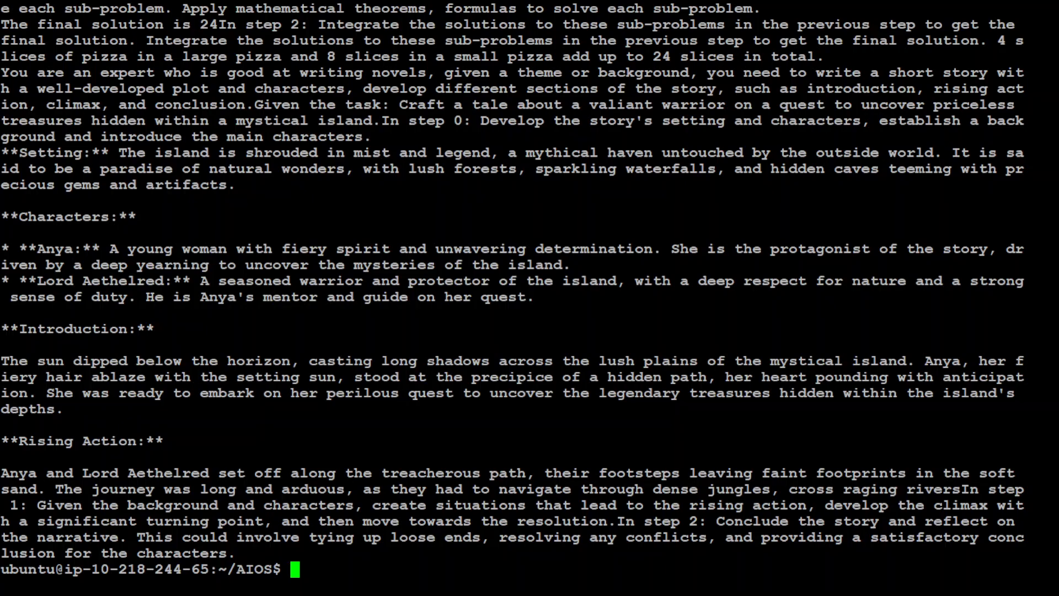
pyautogui.scroll(-3)
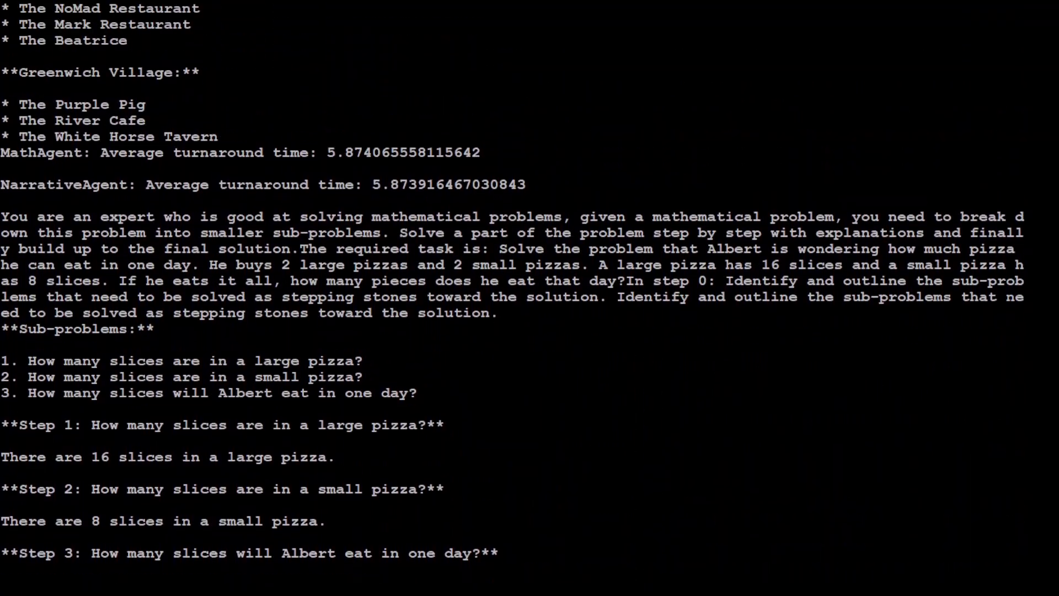
pyautogui.scroll(-3)
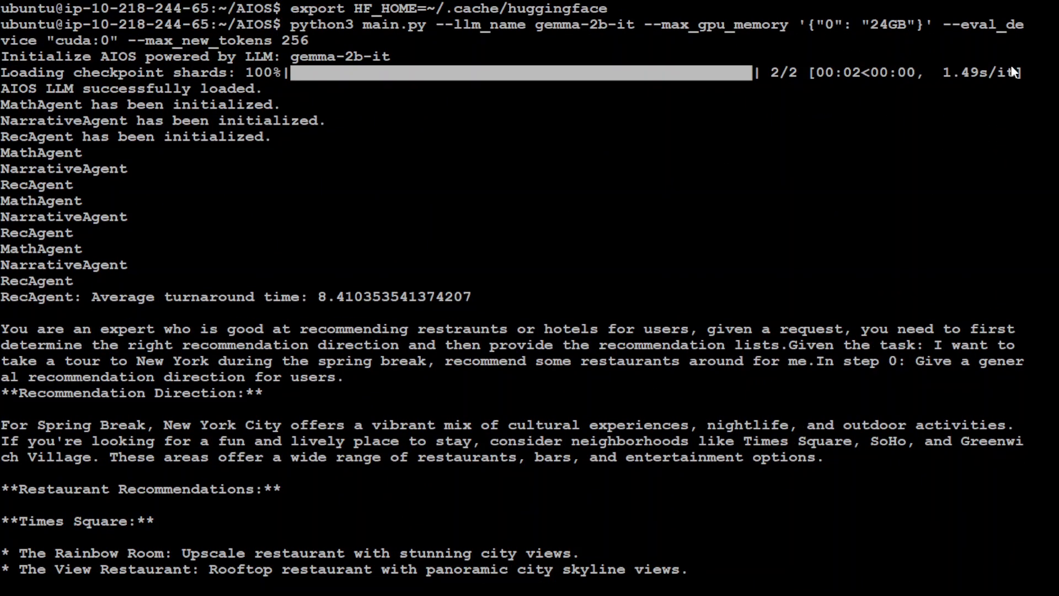
pyautogui.scroll(-3)
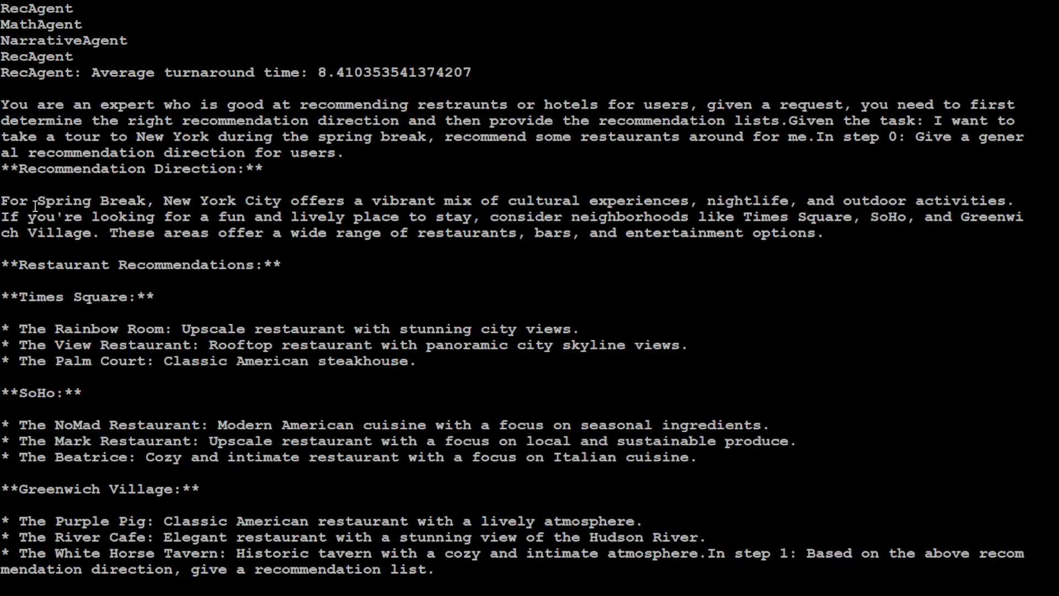
pyautogui.moveTo(2, 200); pyautogui.dragTo(191, 199)
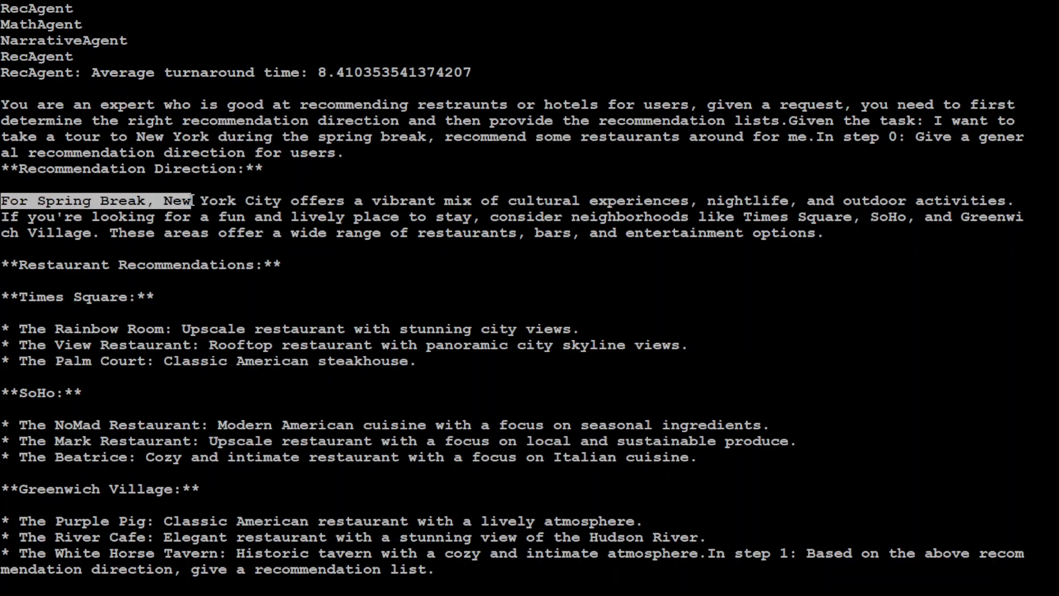
pyautogui.moveTo(193, 199); pyautogui.dragTo(358, 216)
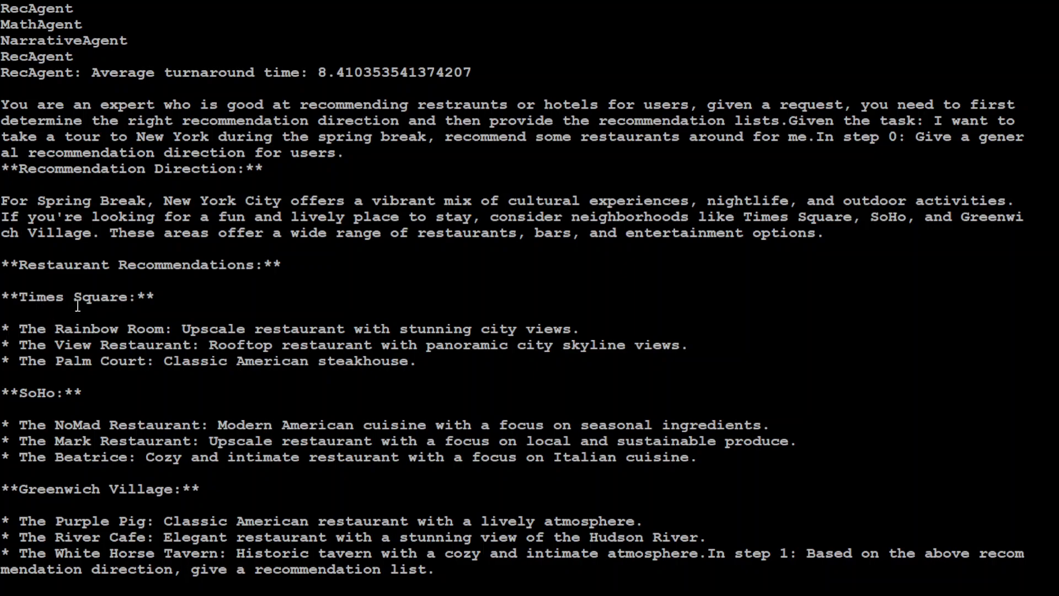
pyautogui.doubleClick(44, 392)
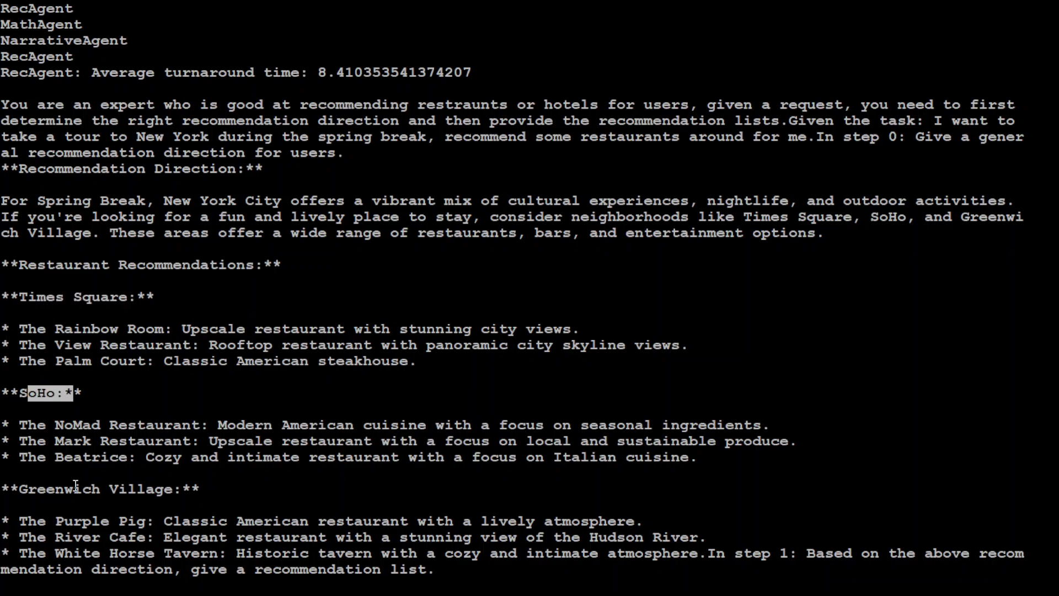
pyautogui.scroll(-3)
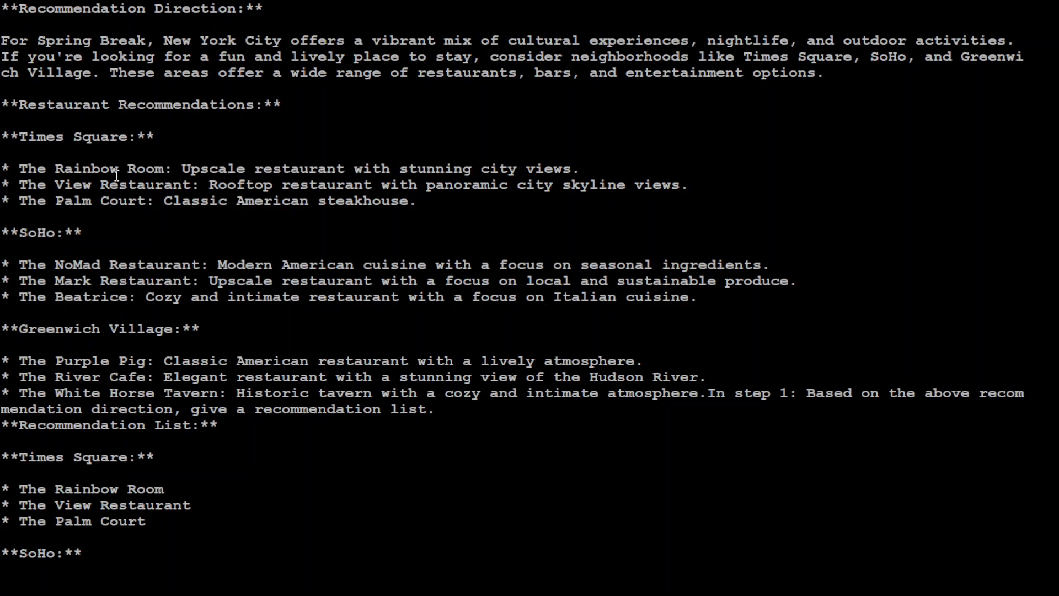
pyautogui.moveTo(210, 168); pyautogui.dragTo(418, 169)
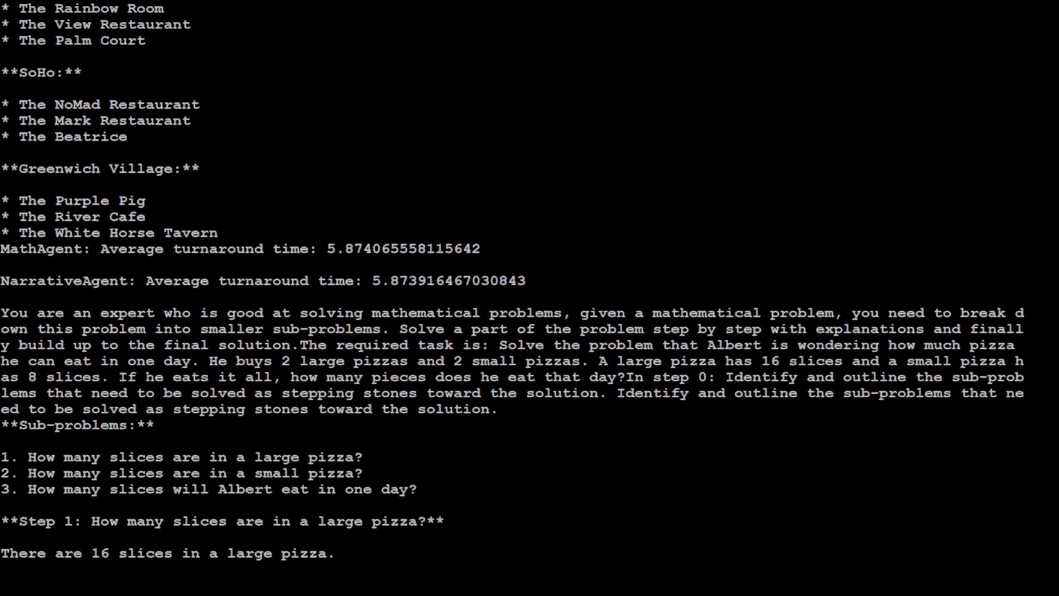
pyautogui.scroll(-3)
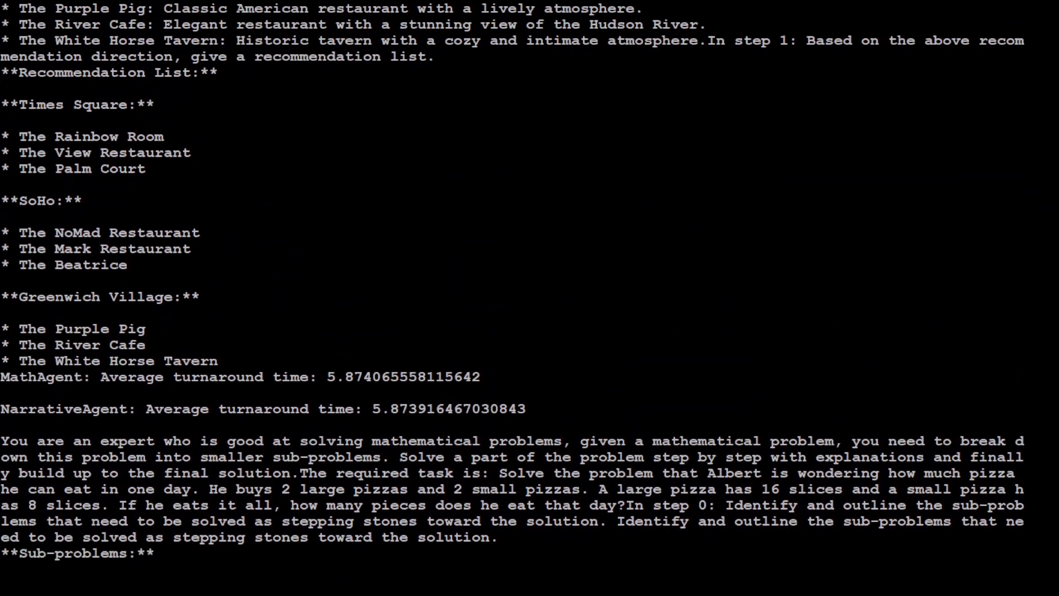
pyautogui.doubleClick(73, 168)
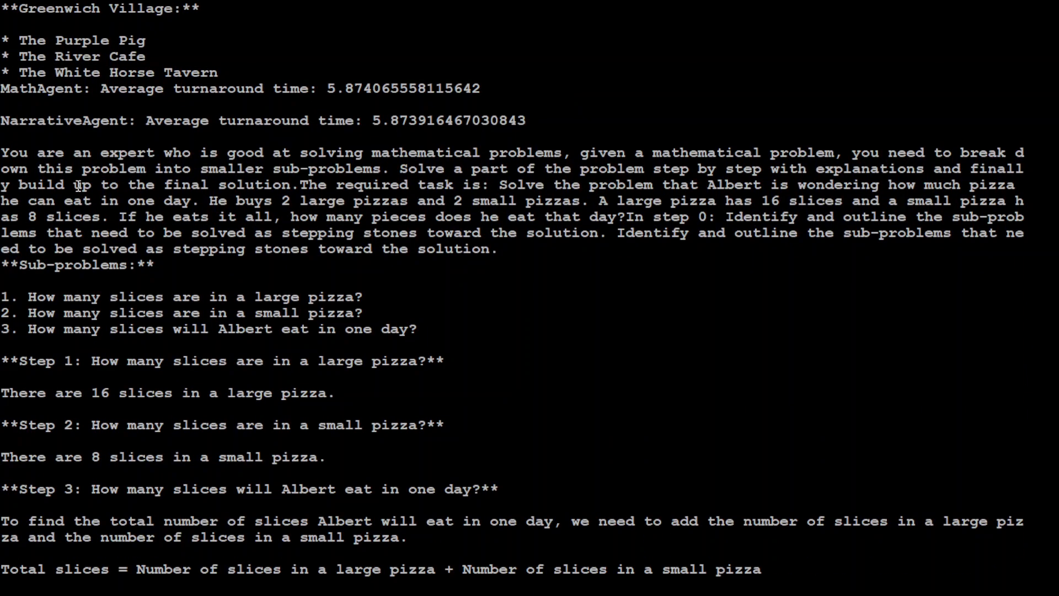
pyautogui.moveTo(0, 152); pyautogui.dragTo(409, 152)
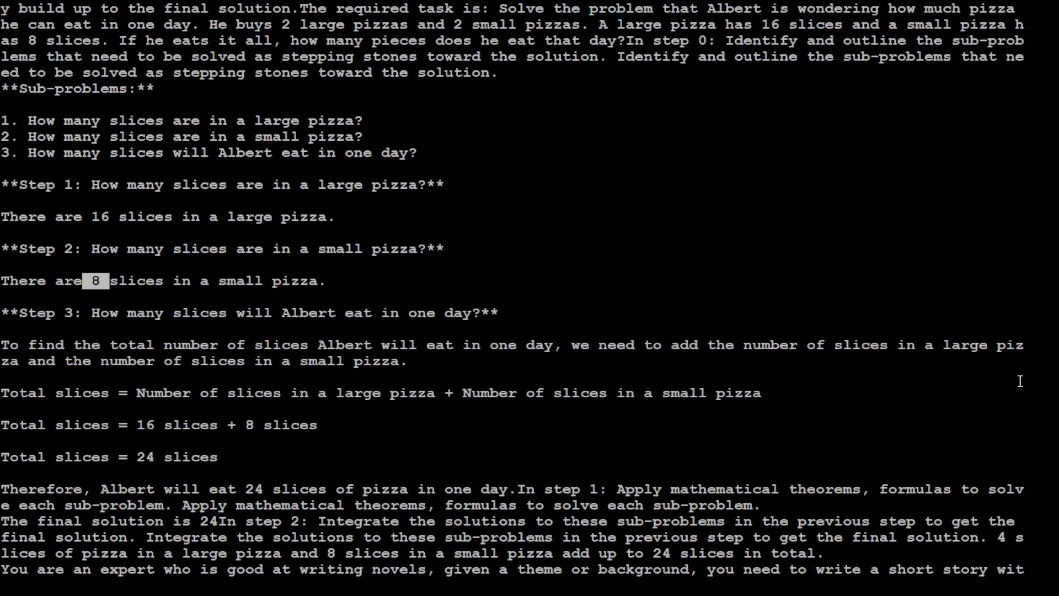
pyautogui.scroll(-3)
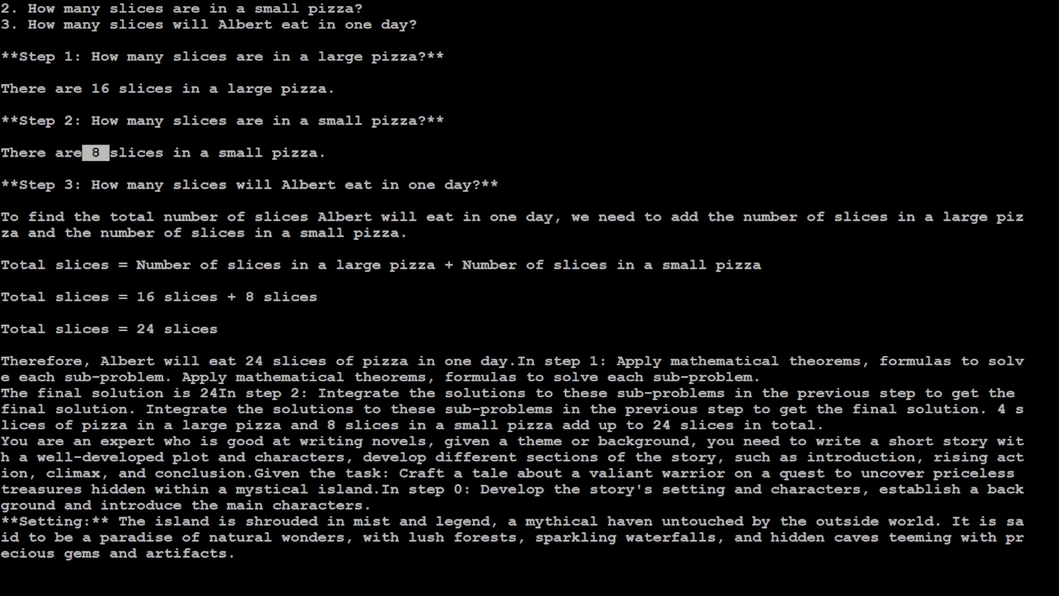
pyautogui.scroll(-3)
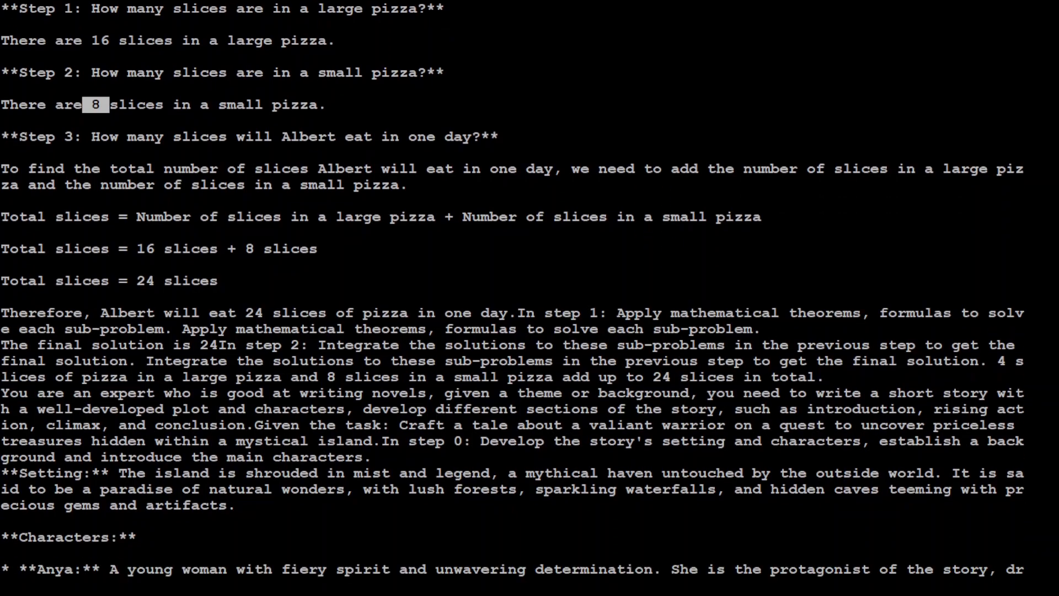
pyautogui.scroll(-3)
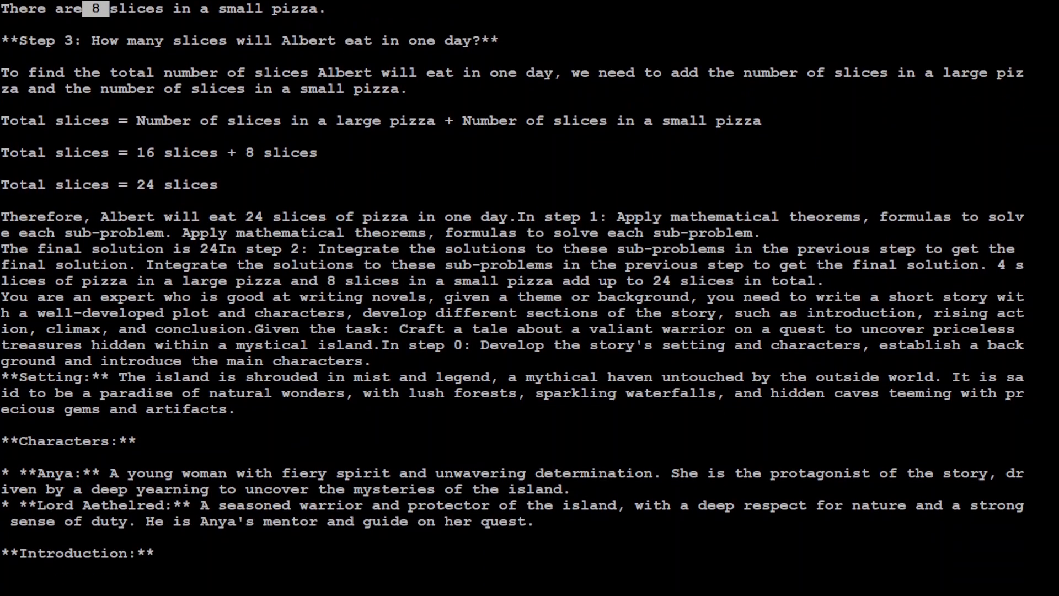
pyautogui.scroll(-3)
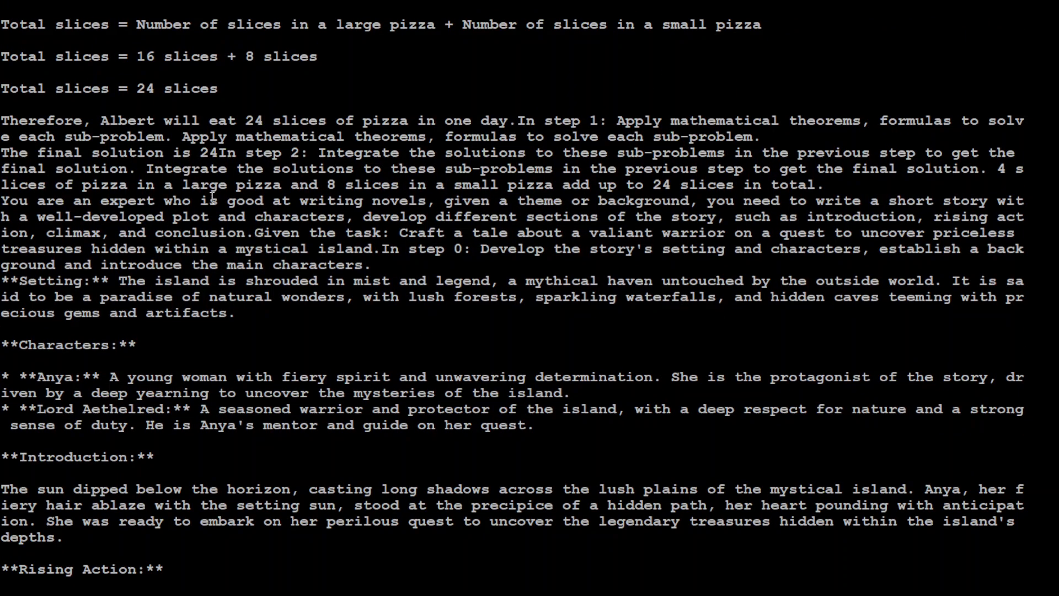
pyautogui.doubleClick(30, 120)
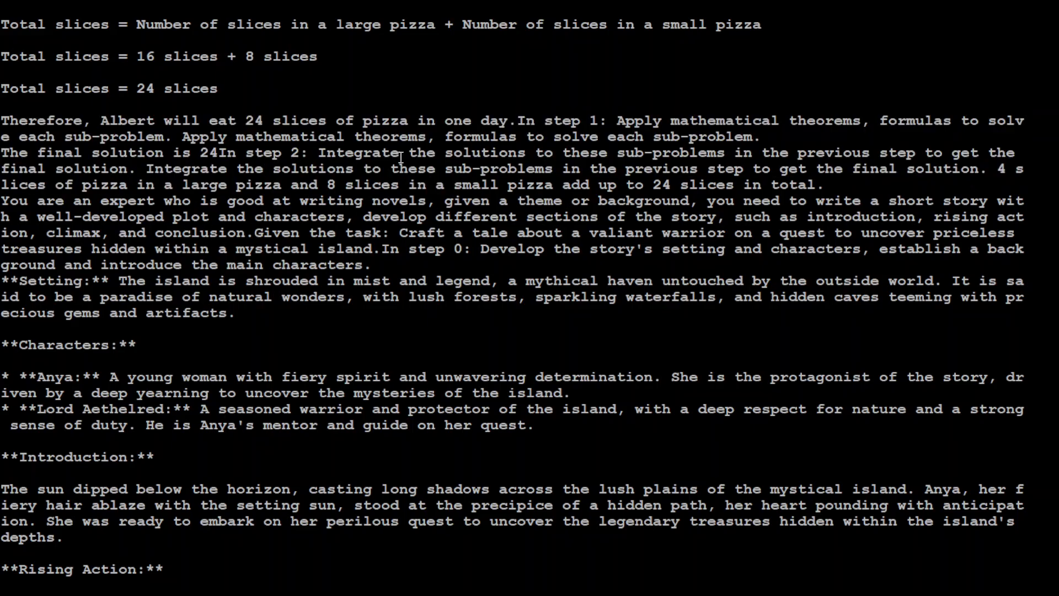
pyautogui.moveTo(311, 153); pyautogui.dragTo(702, 152)
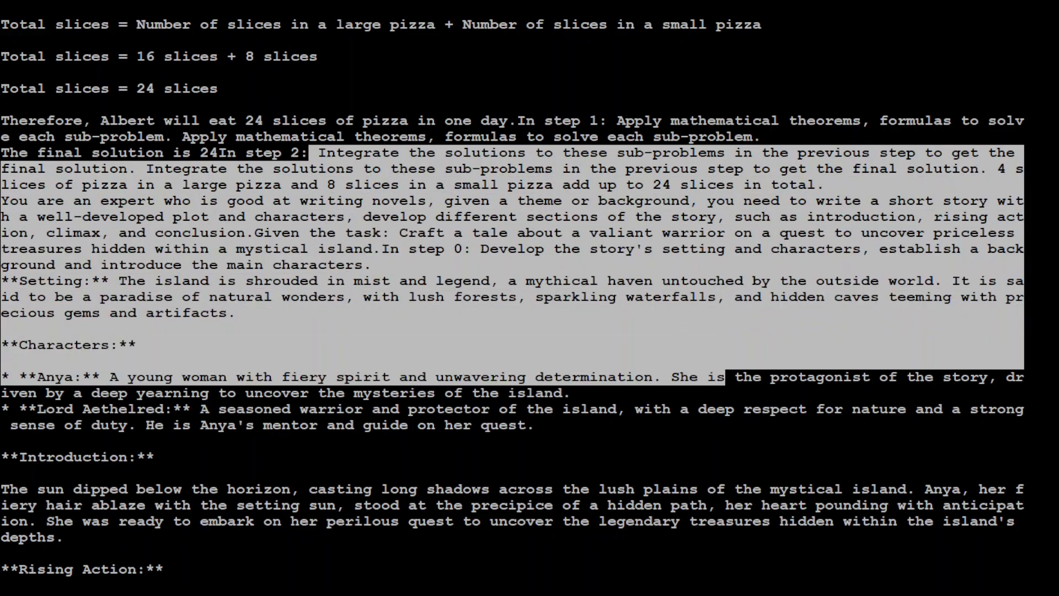
pyautogui.scroll(-3)
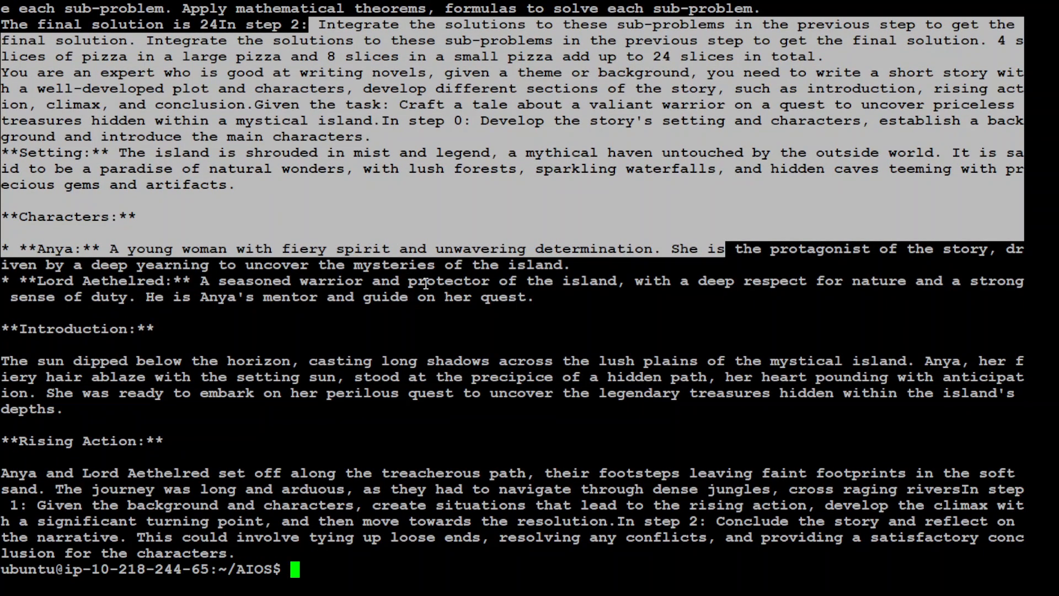
pyautogui.moveTo(810, 310)
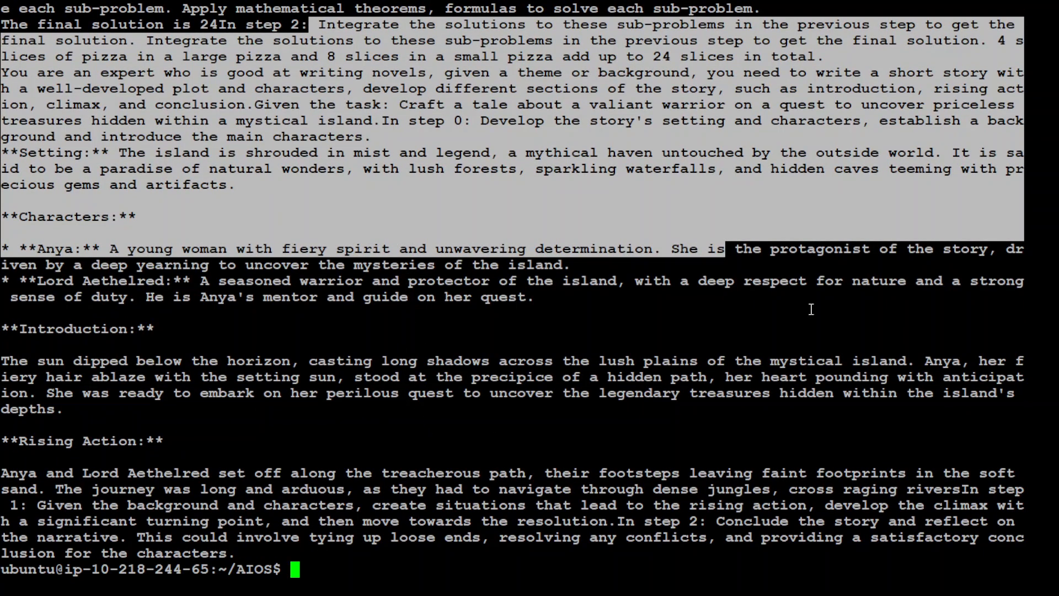